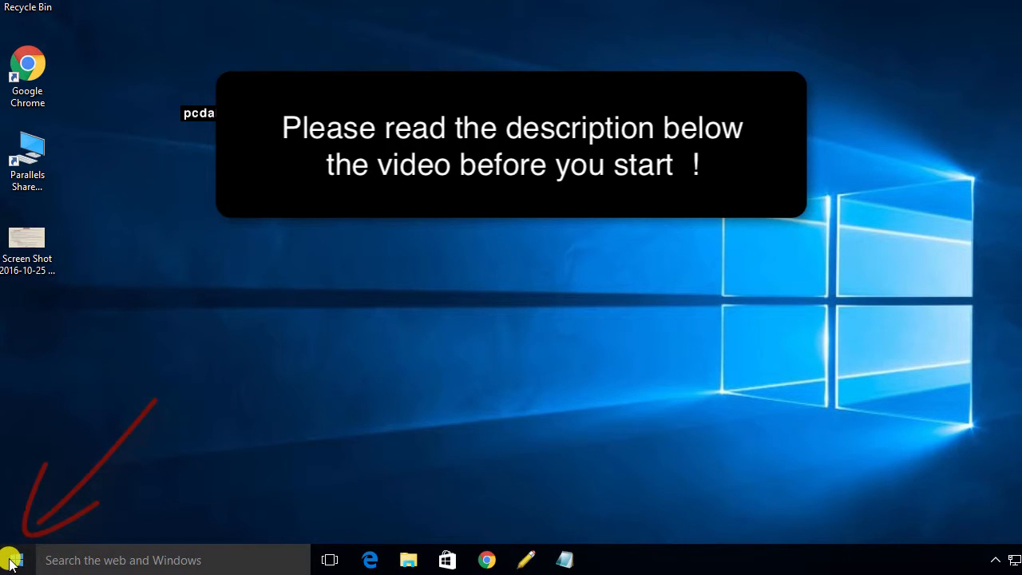
Launch Settings from the Start menu.
click(9, 559)
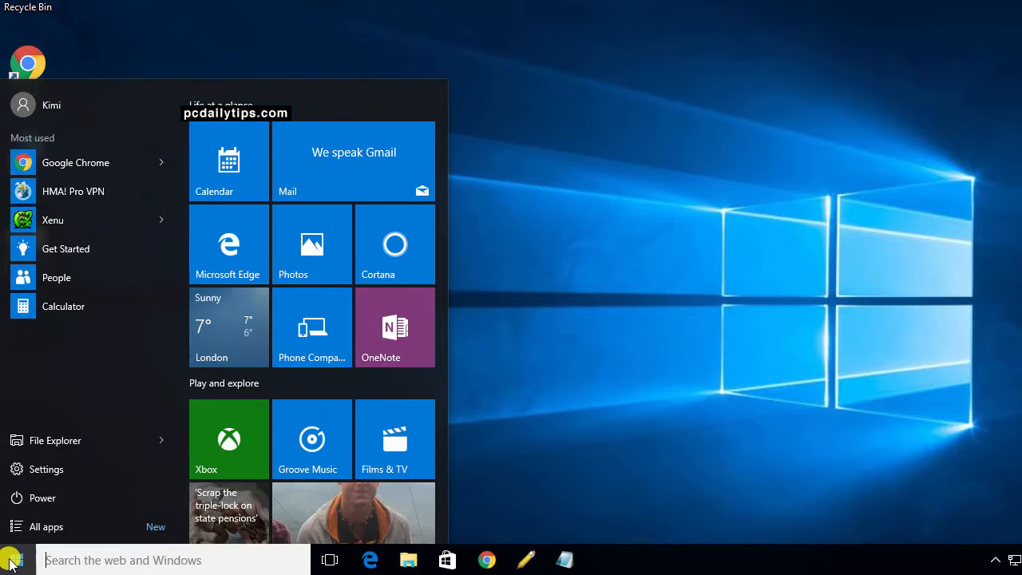
click(45, 469)
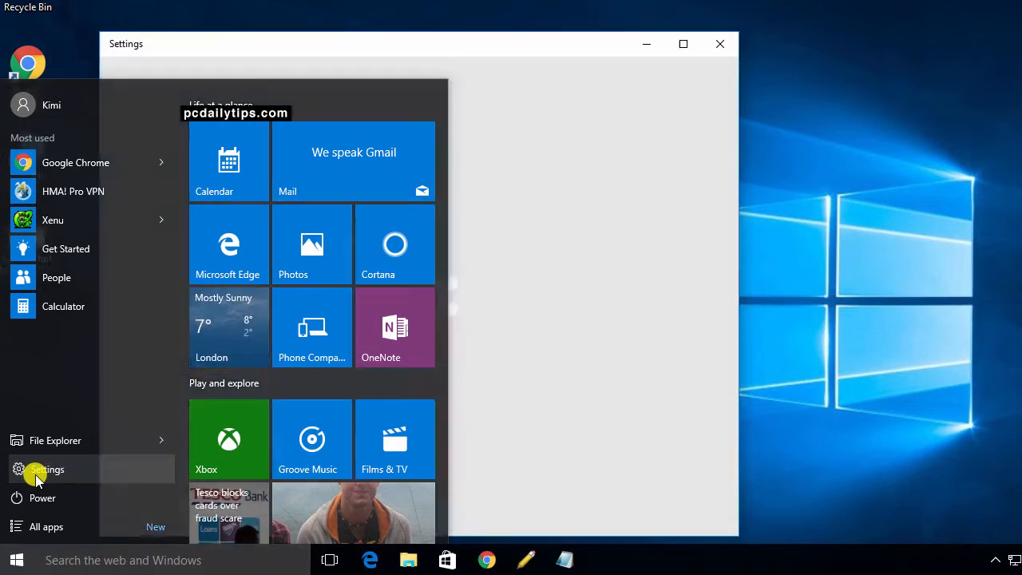
Reach System > About, showing PC name User1 in WORKGROUP.
click(44, 470)
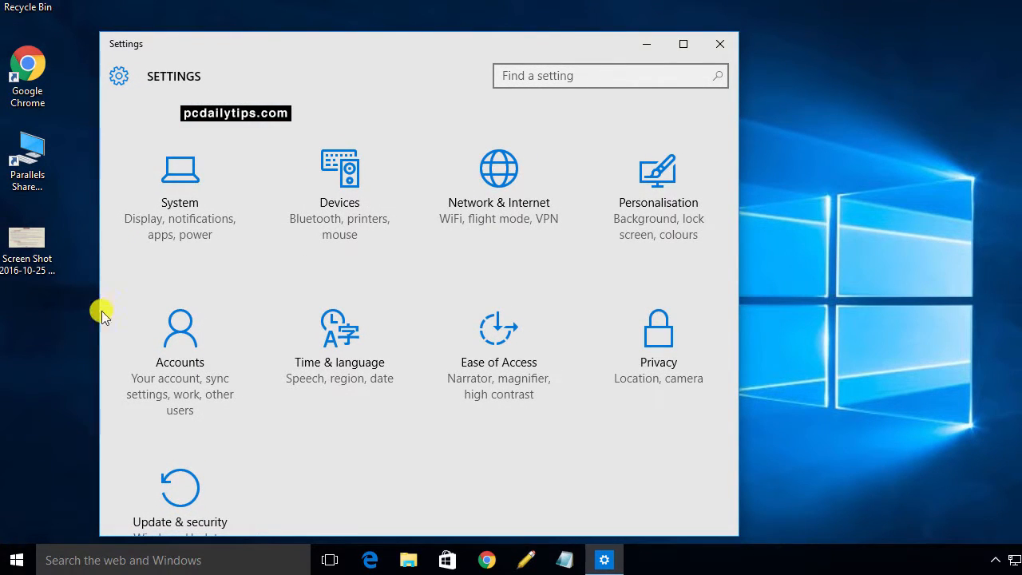
click(179, 192)
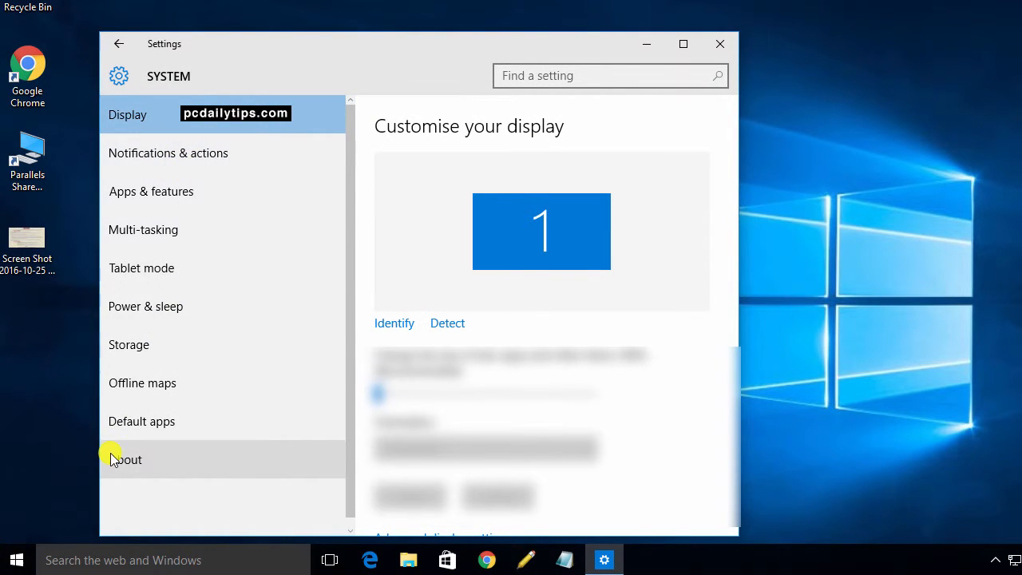
click(124, 460)
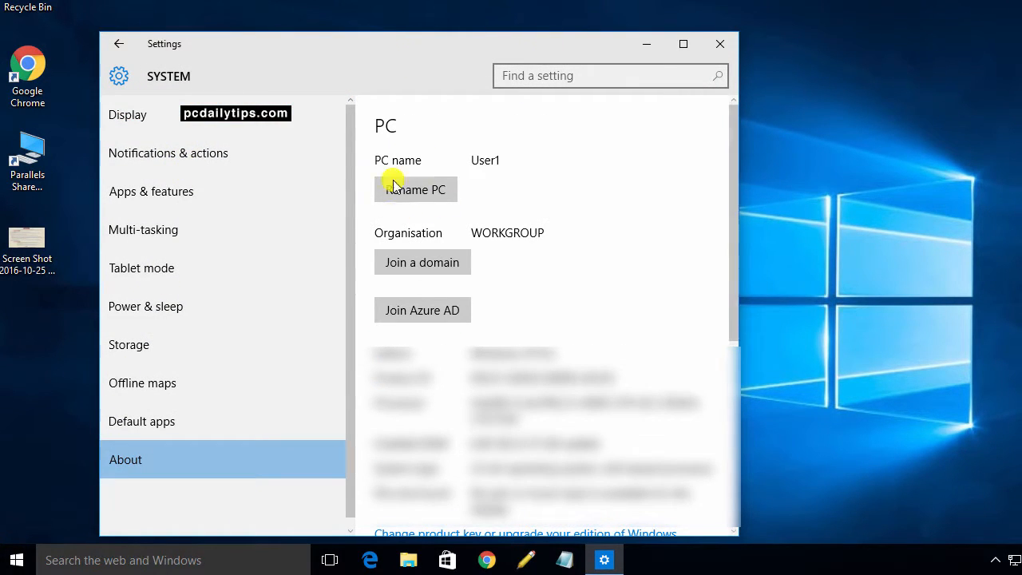
mouse_move(559, 217)
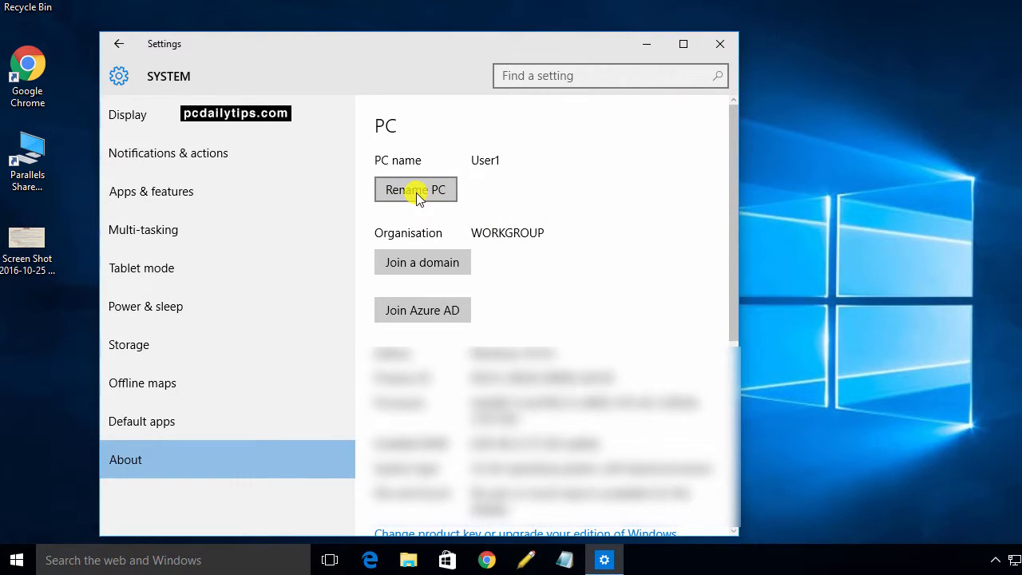
Begin renaming the PC and enter 'User 2' as the new name.
click(415, 188)
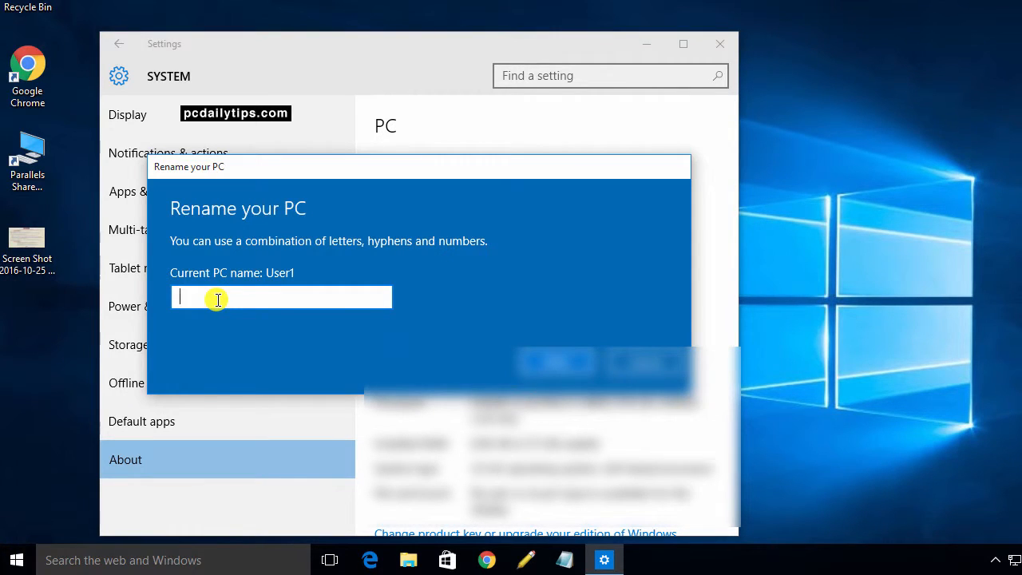
text(User)
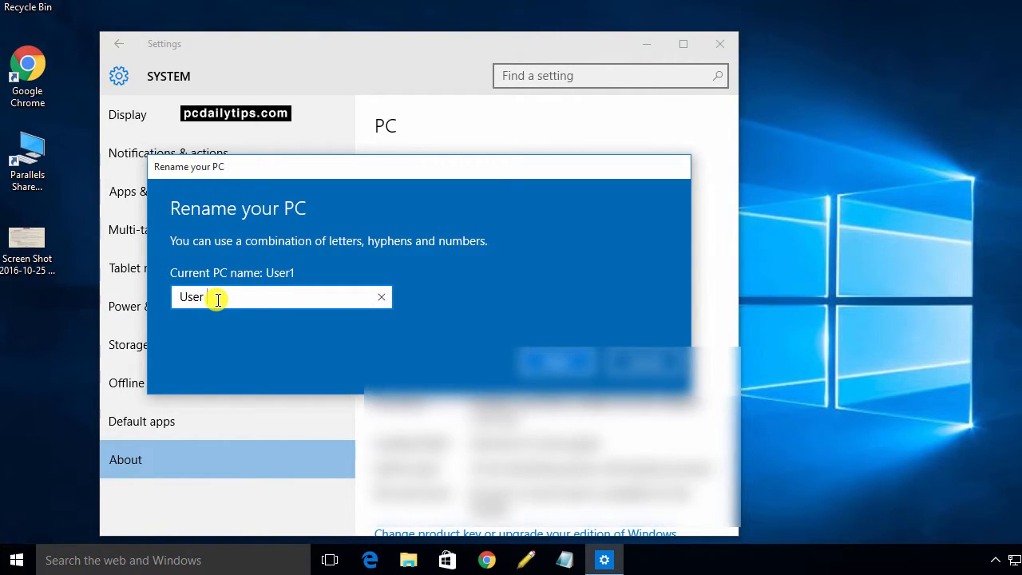
text(2)
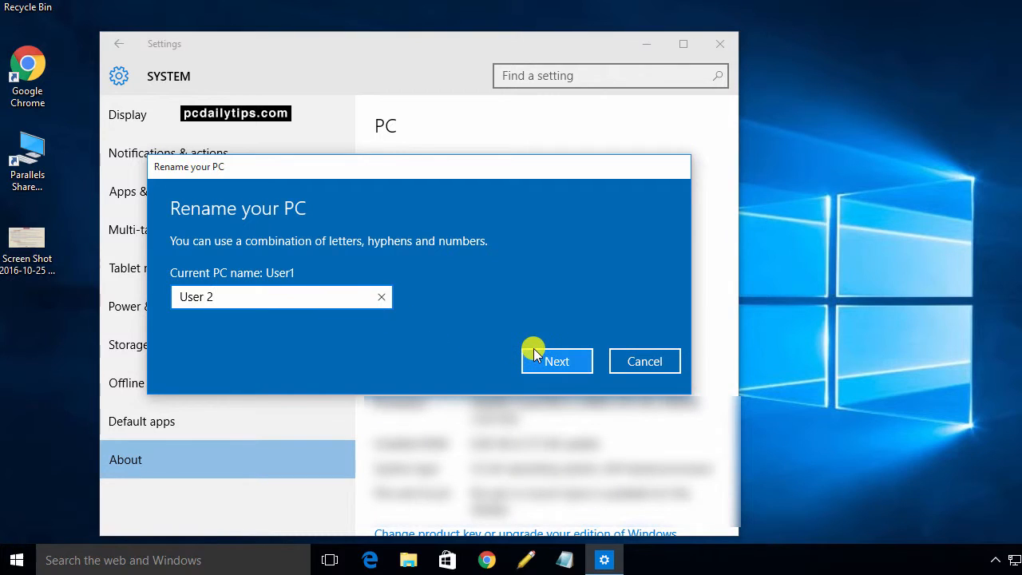
Correct the rejected name to 'User2' and confirm it, reaching the restart prompt.
click(556, 361)
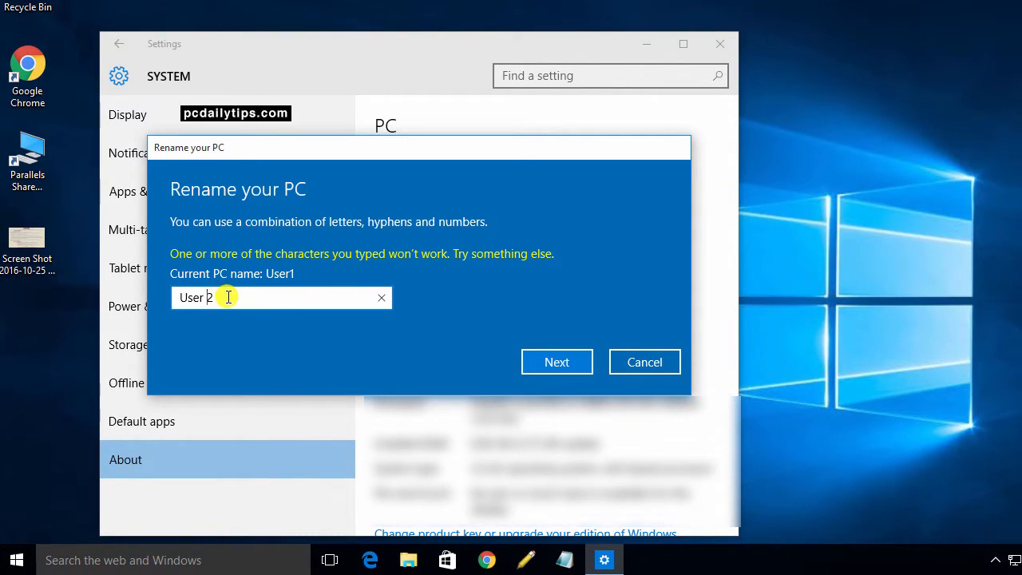
mouse_move(370, 230)
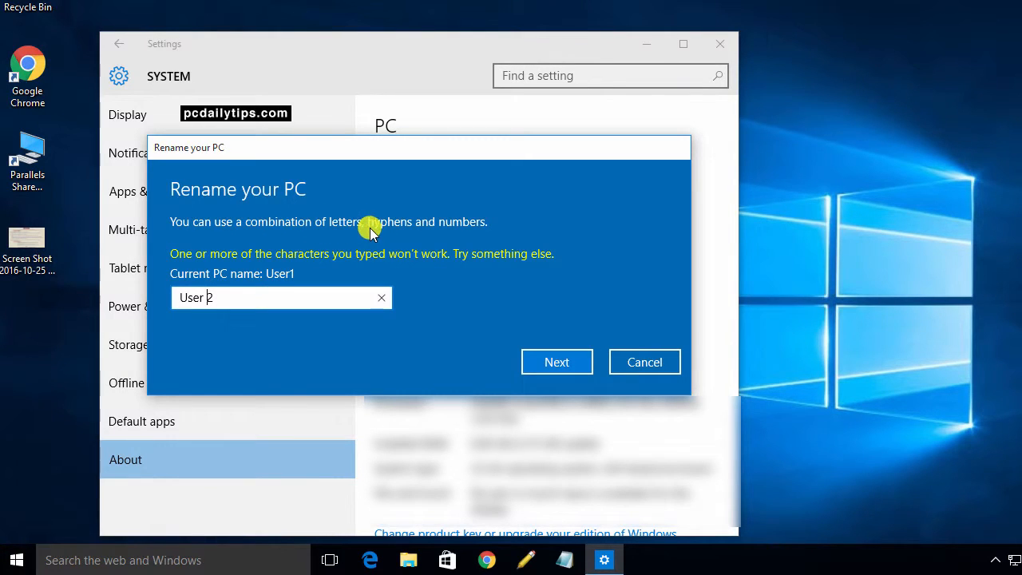
mouse_move(492, 233)
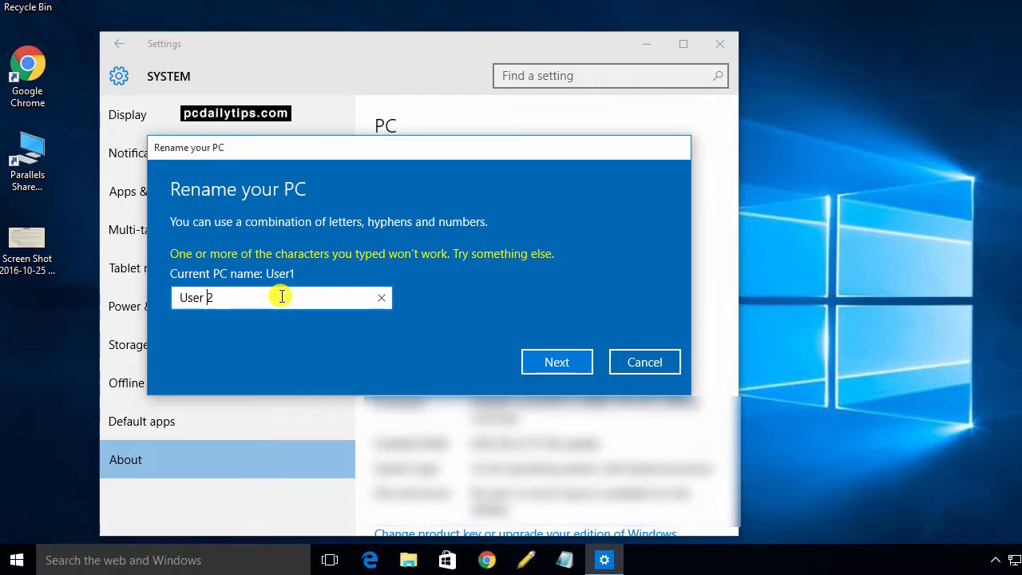
key(BackSpace)
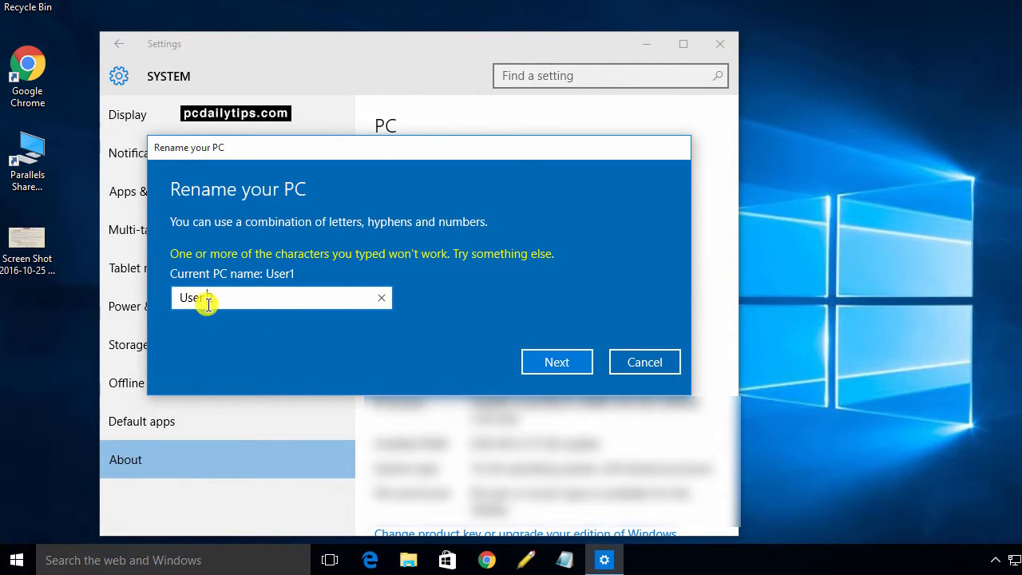
text(2)
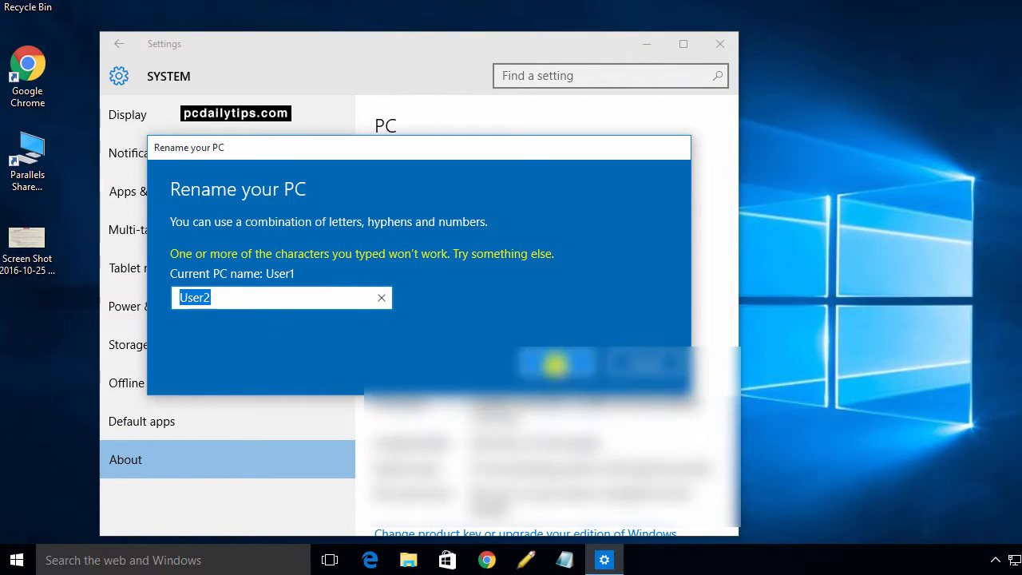
click(555, 364)
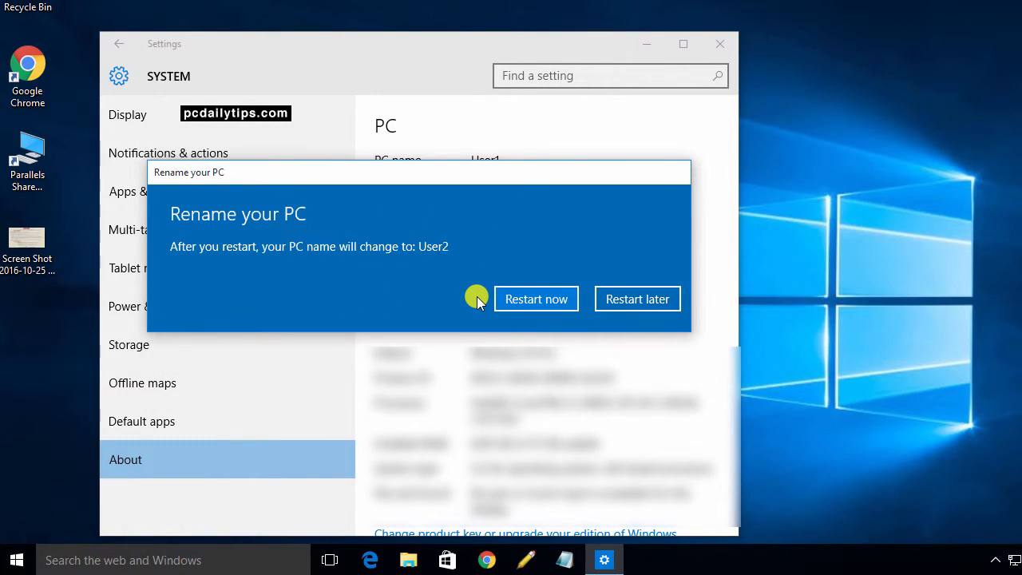